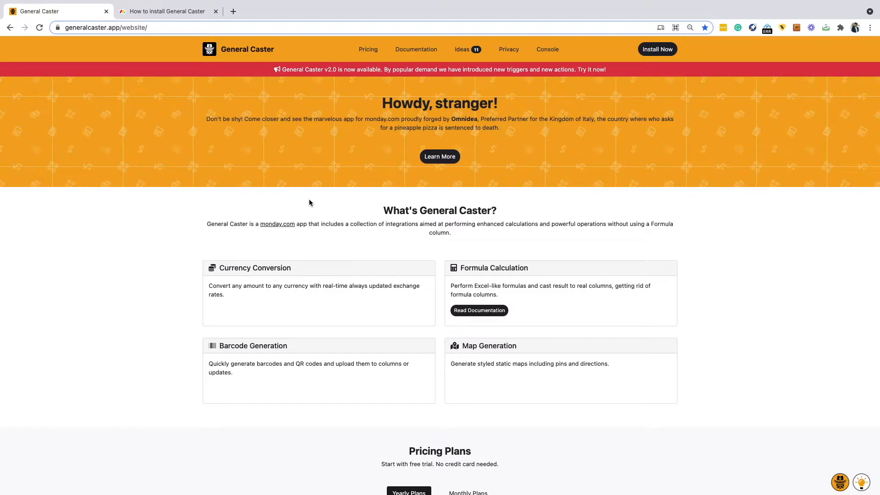
{"action": "mouse_move", "coordinate": [646, 61]}
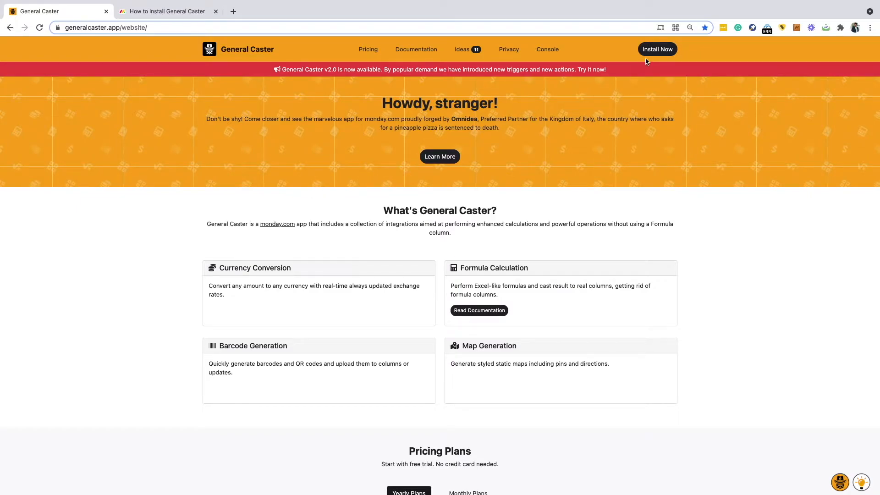
- Start the Install Now flow on generalcaster.app and switch to the monday.com board
{"action": "left_click", "coordinate": [657, 49]}
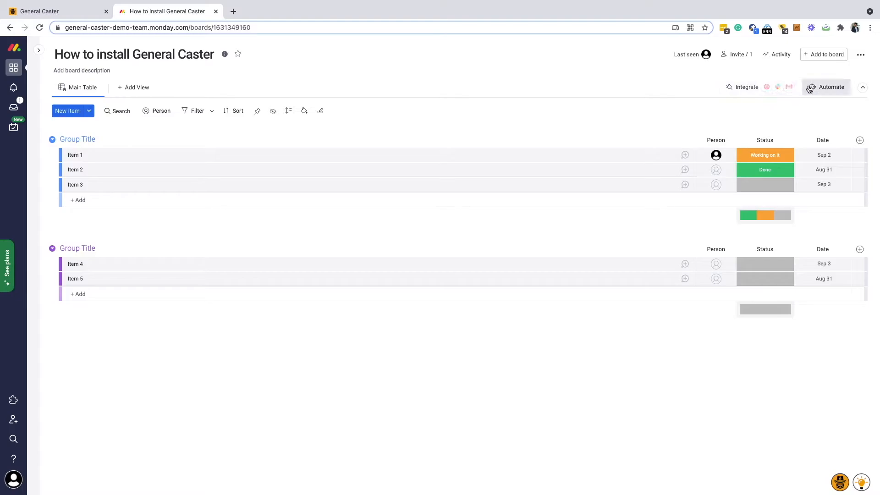
- Reach the General Caster listing via the board's ... menu > Apps marketplace
{"action": "left_click", "coordinate": [861, 54]}
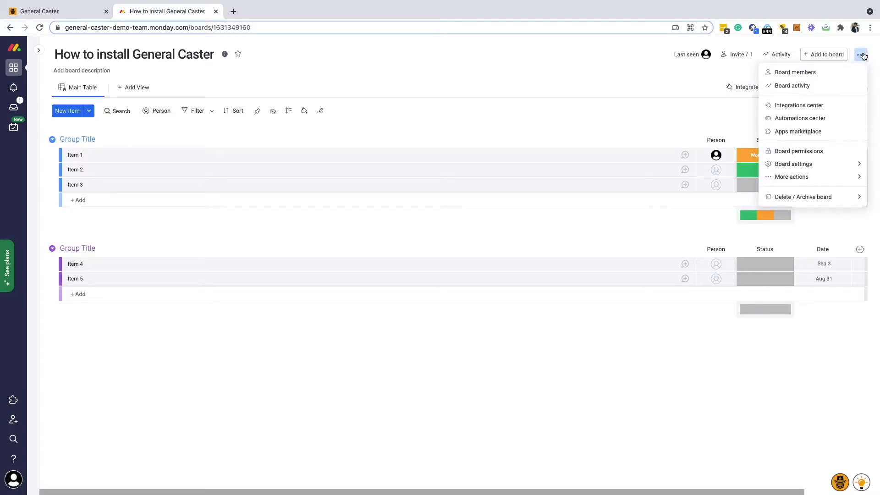
{"action": "left_click", "coordinate": [797, 131]}
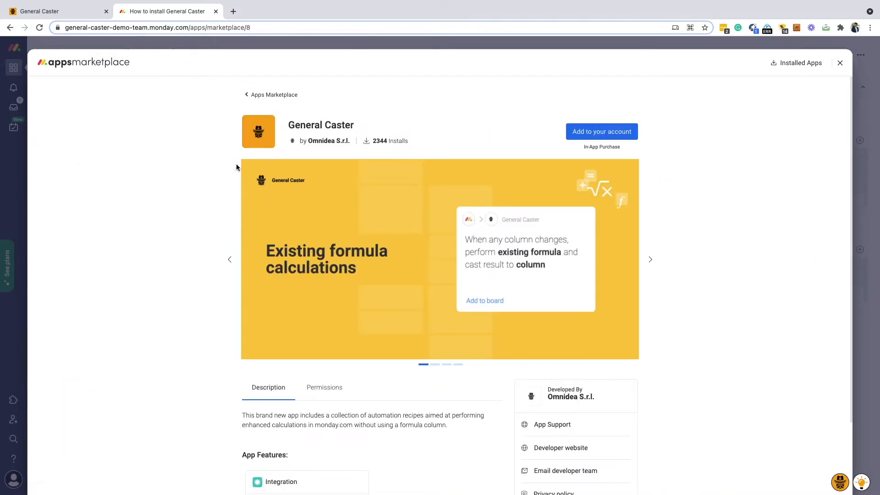
- Add General Caster to the account and approve its requested permissions to install it
{"action": "left_click", "coordinate": [601, 131]}
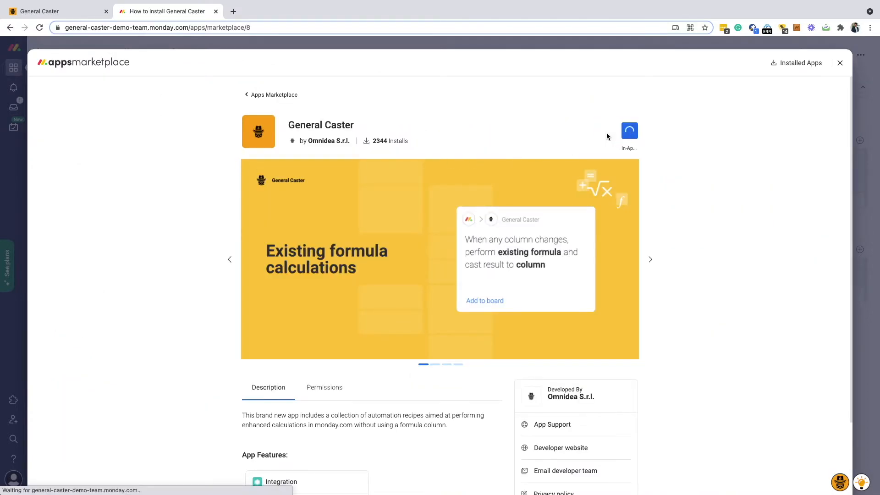
{"action": "left_click", "coordinate": [629, 130]}
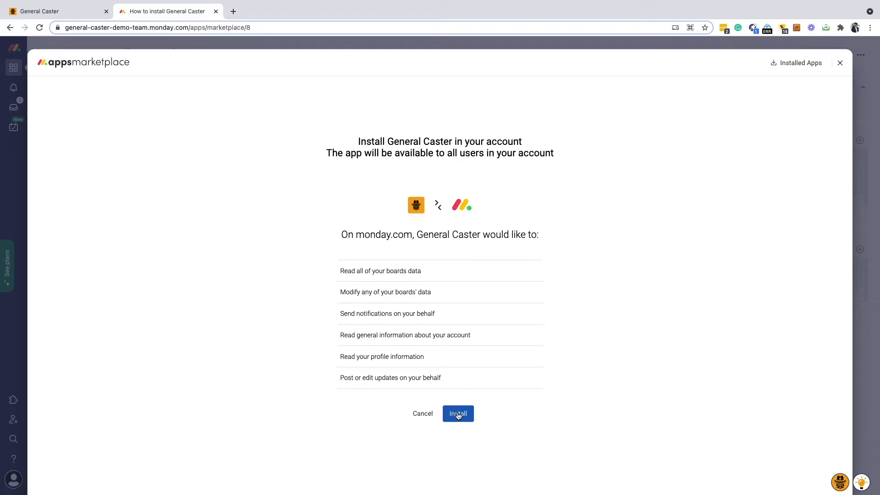
{"action": "left_click", "coordinate": [458, 414]}
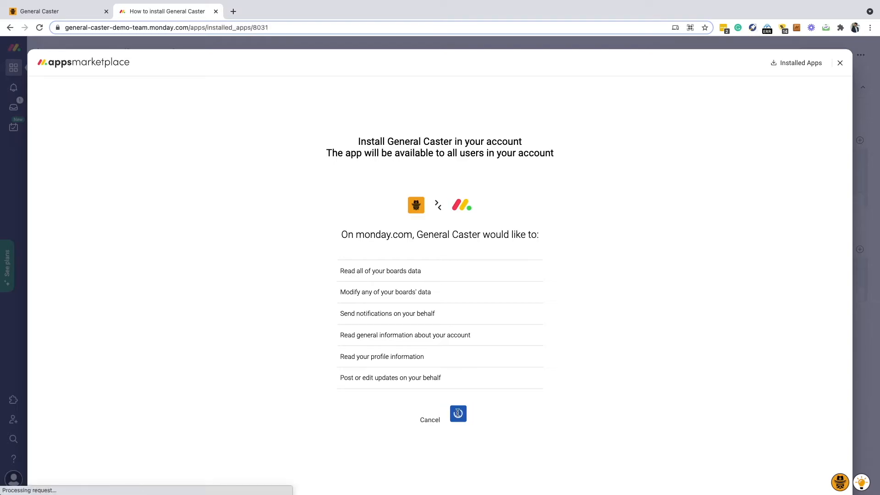
{"action": "left_click", "coordinate": [458, 414]}
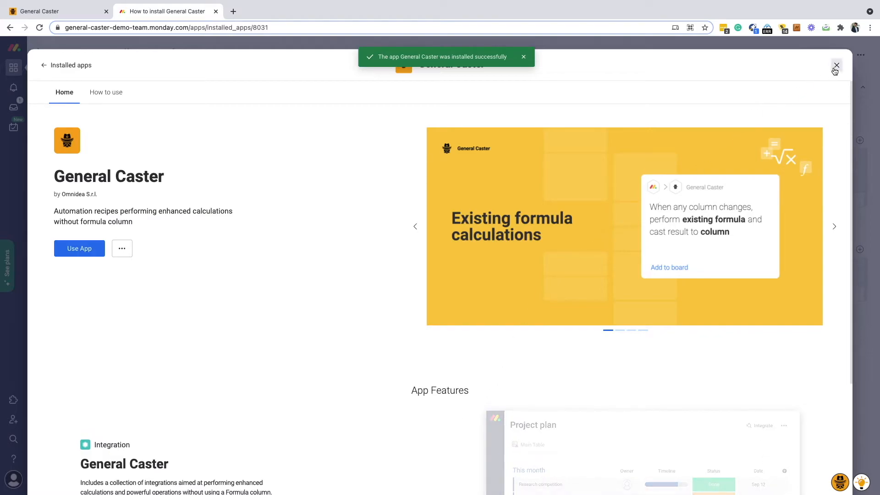
- Close the app page and view General Caster in Admin > Apps > Installed Apps
{"action": "left_click", "coordinate": [836, 66]}
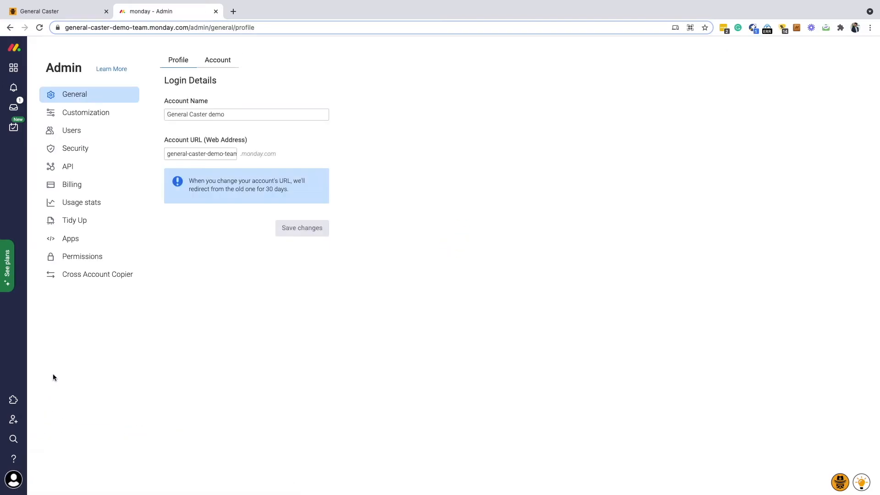
{"action": "left_click", "coordinate": [70, 239]}
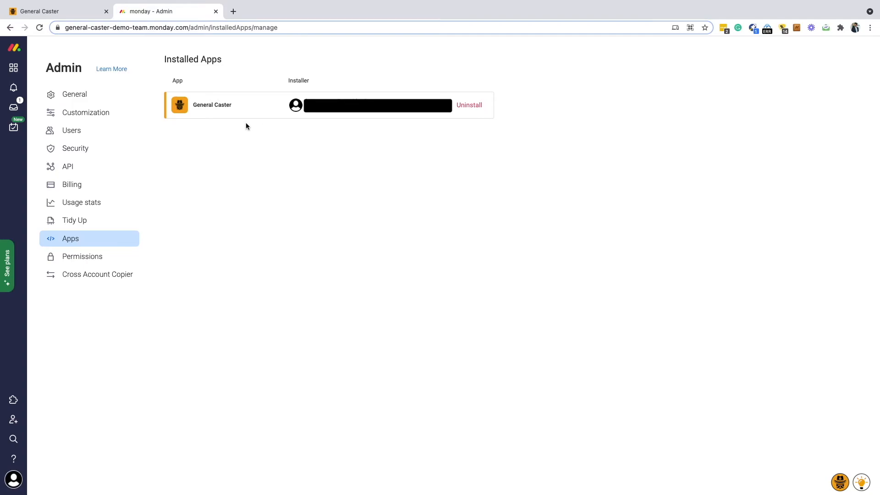
{"action": "left_click", "coordinate": [54, 11]}
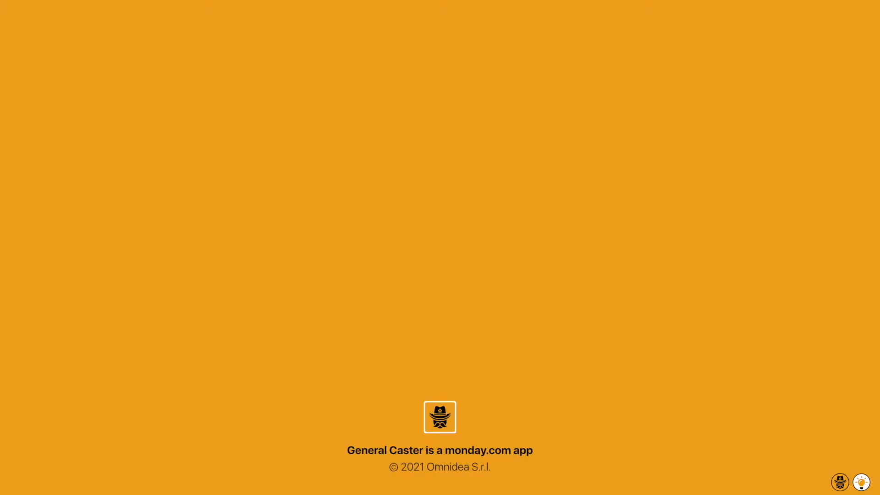